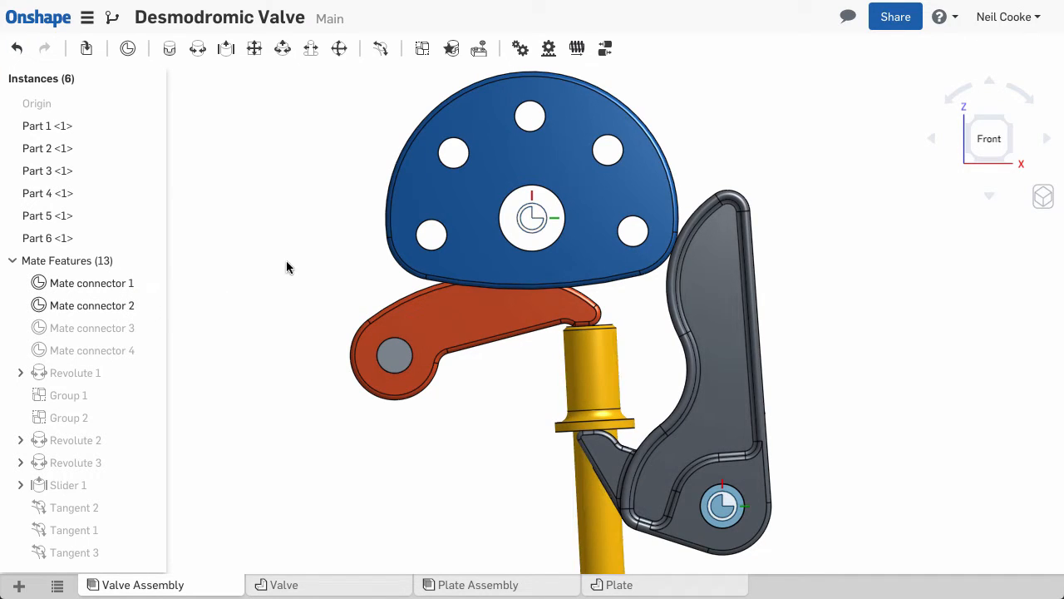
- Select Mate connector 1 at the centre of the blue cam
left_click(92, 283)
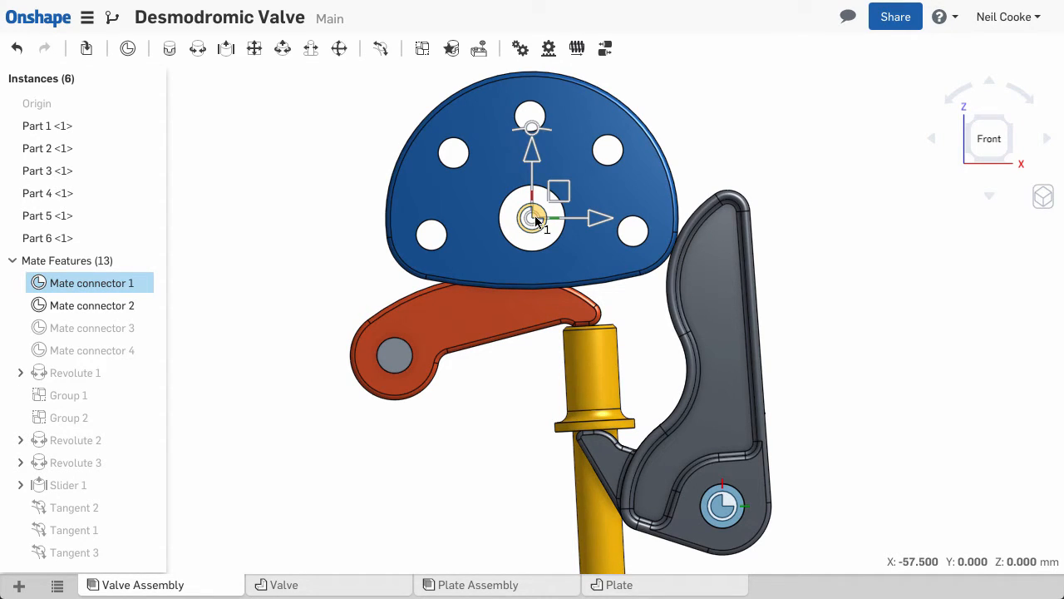
- Add the grey rocker's pivot connector to read 77.936 mm, then deselect
left_click(722, 505)
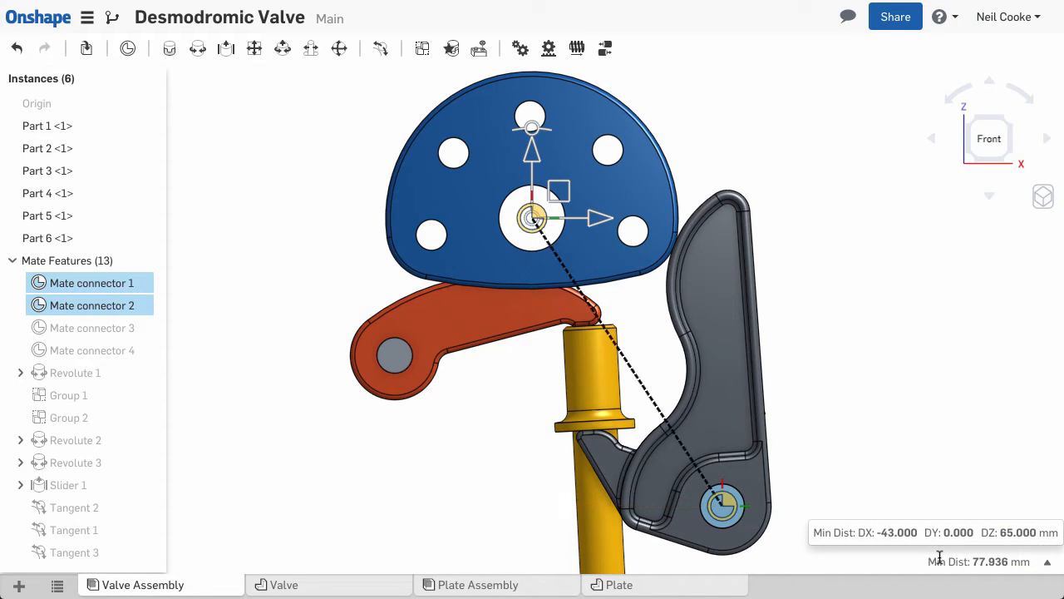
left_click(191, 325)
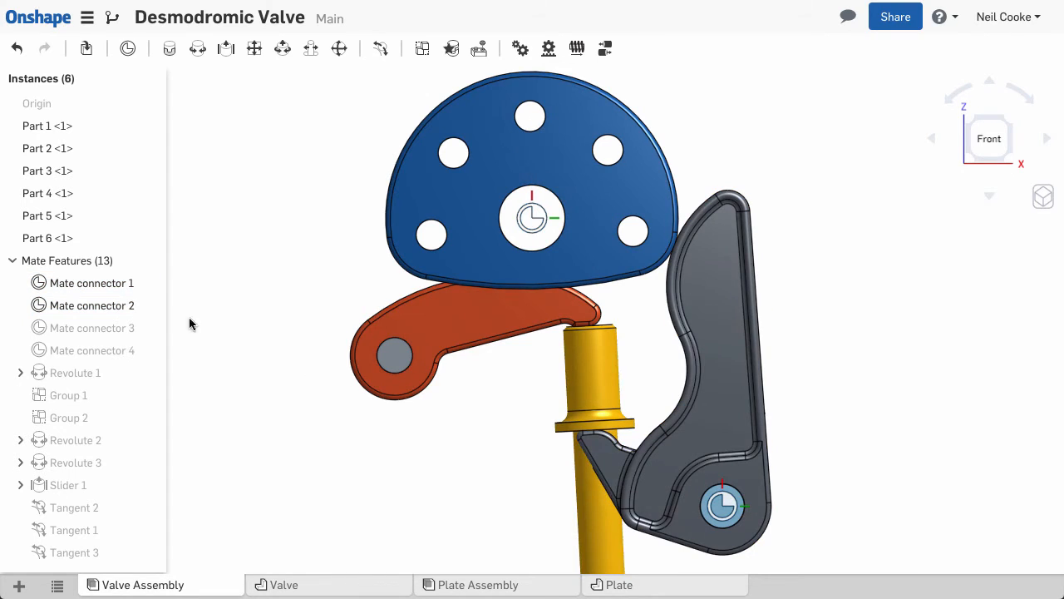